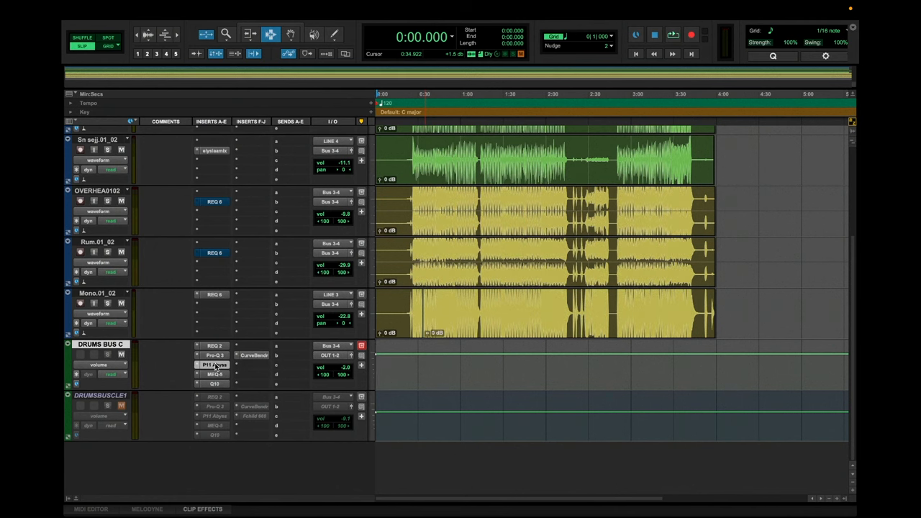
Step: Bring up the P11 Abyss plugin window from the DRUMS BUS C insert slot
{"action": "left_click", "coordinate": [213, 365]}
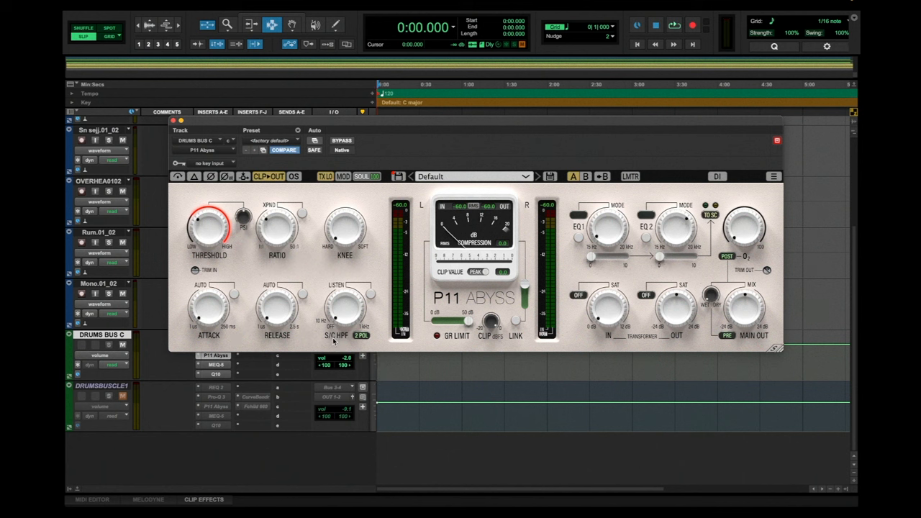
{"action": "left_click", "coordinate": [346, 335]}
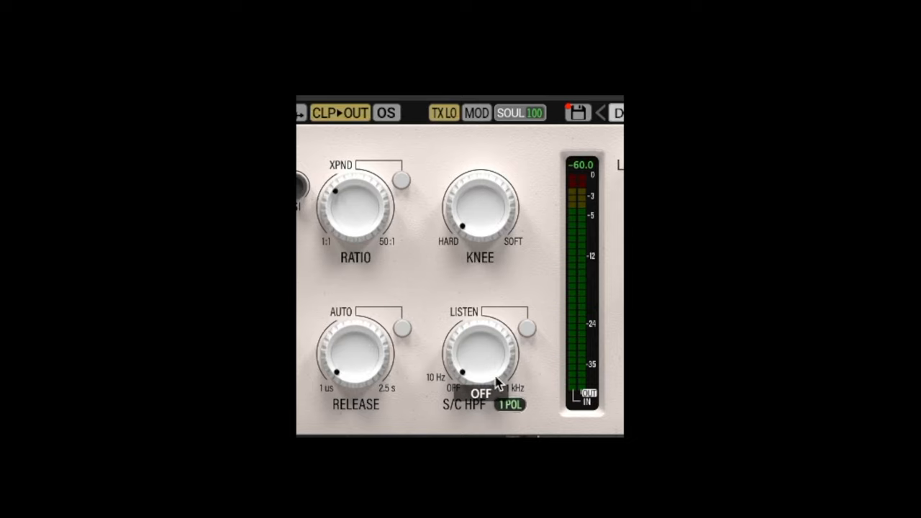
{"action": "mouse_move", "coordinate": [604, 429]}
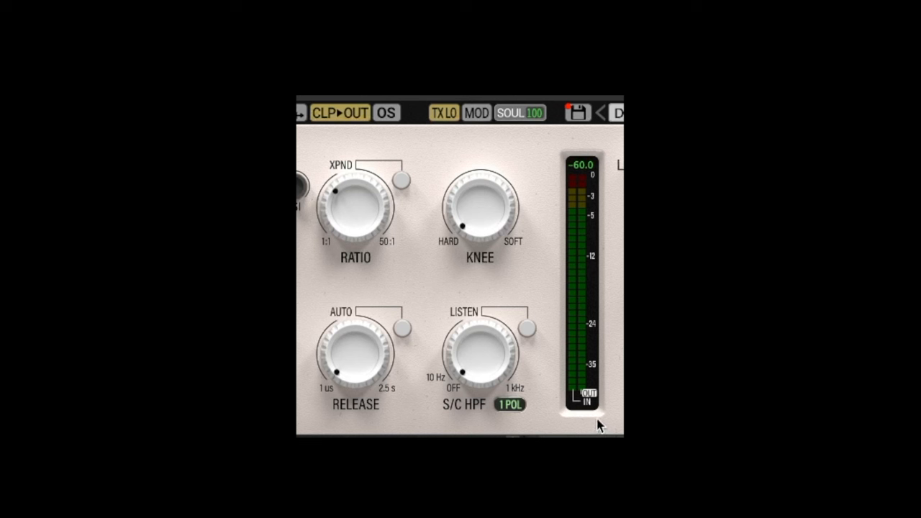
{"action": "mouse_move", "coordinate": [563, 367]}
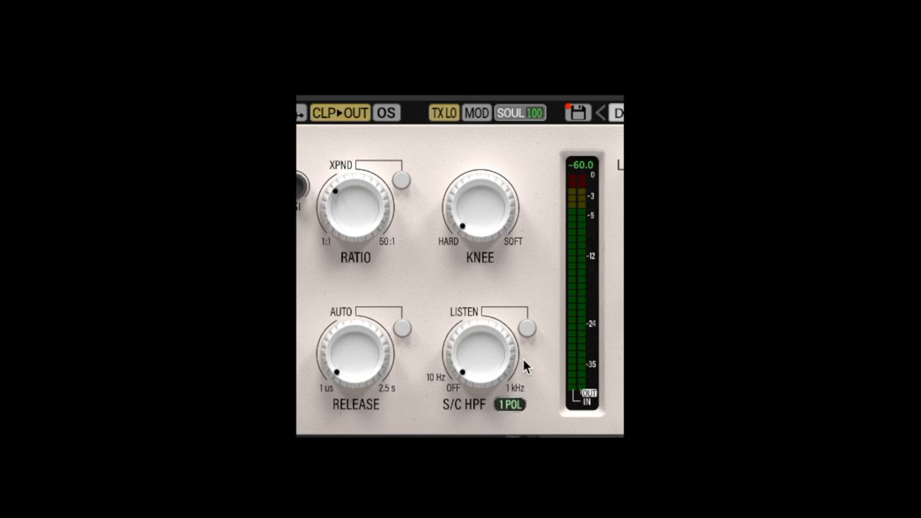
{"action": "mouse_move", "coordinate": [531, 354]}
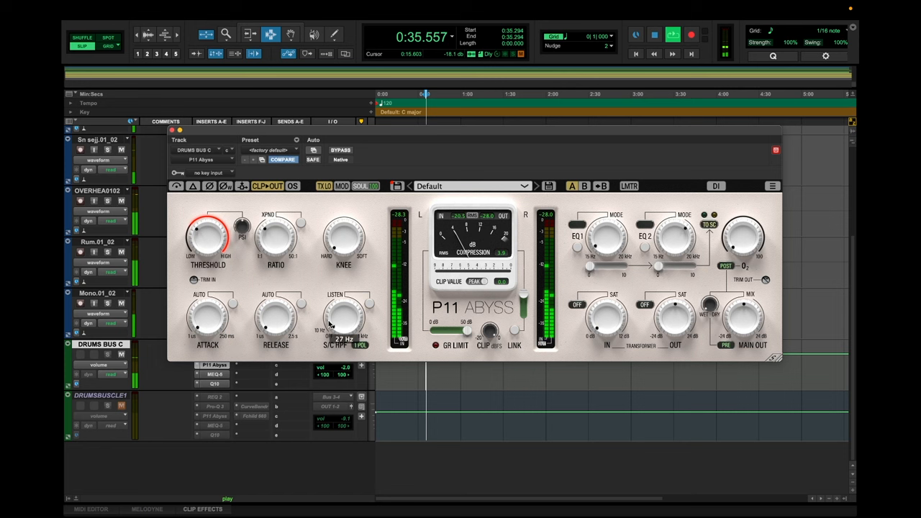
Step: Sweep the S/C HPF knob during playback and settle the sidechain filter near 93 Hz
{"action": "left_click_drag", "start_coordinate": [342, 317], "coordinate": [359, 295]}
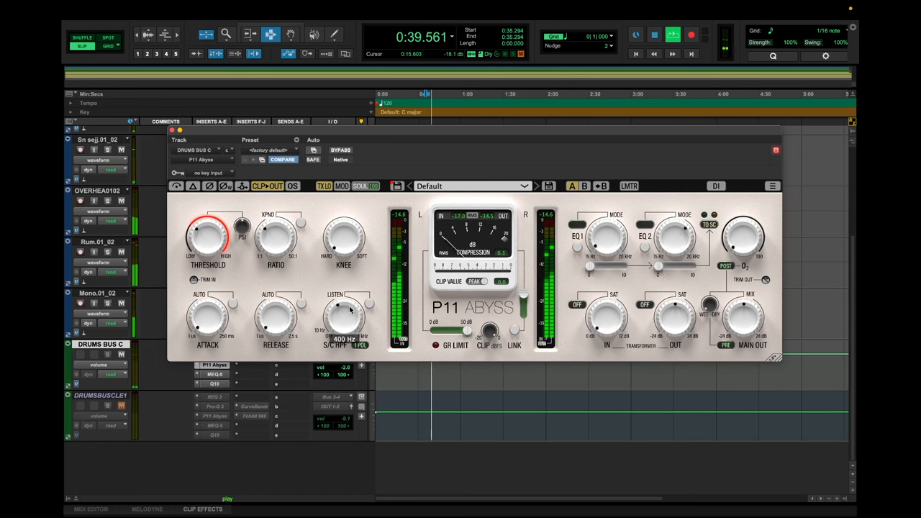
{"action": "left_click_drag", "start_coordinate": [342, 316], "coordinate": [338, 323]}
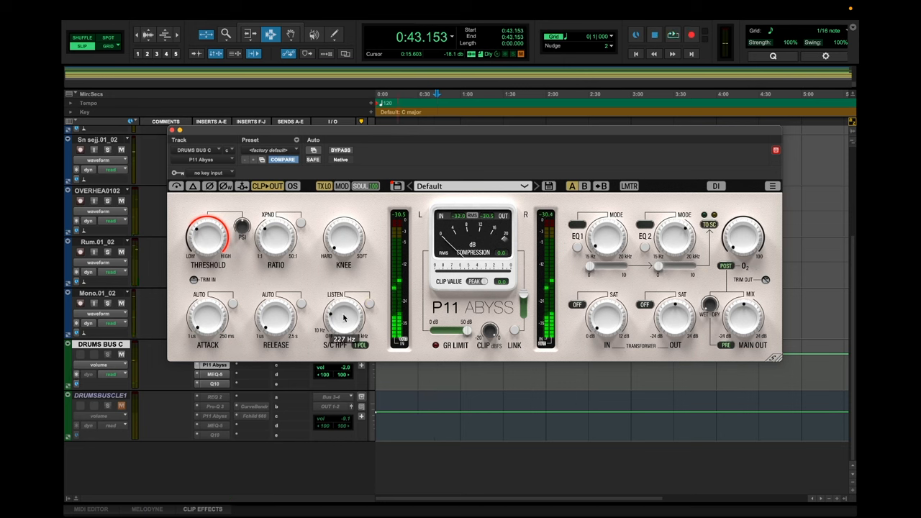
{"action": "left_click_drag", "start_coordinate": [344, 319], "coordinate": [344, 331]}
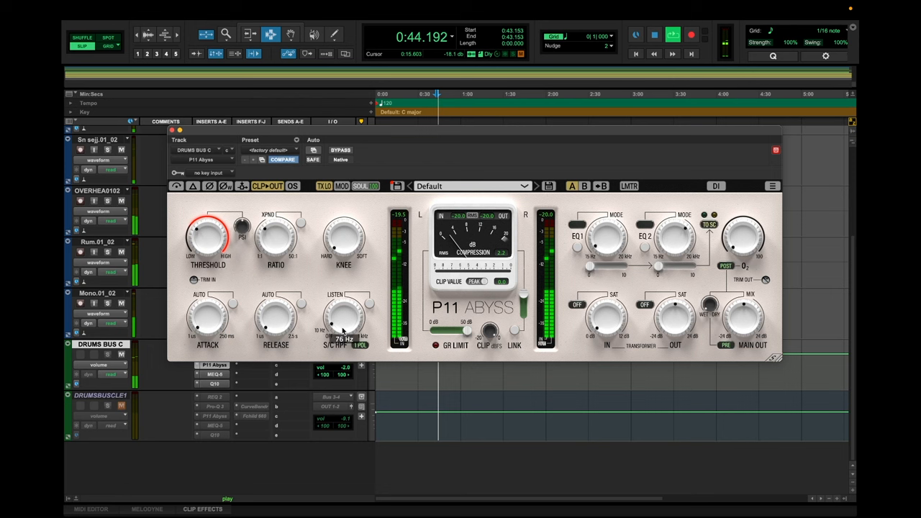
{"action": "left_click_drag", "start_coordinate": [344, 320], "coordinate": [344, 303]}
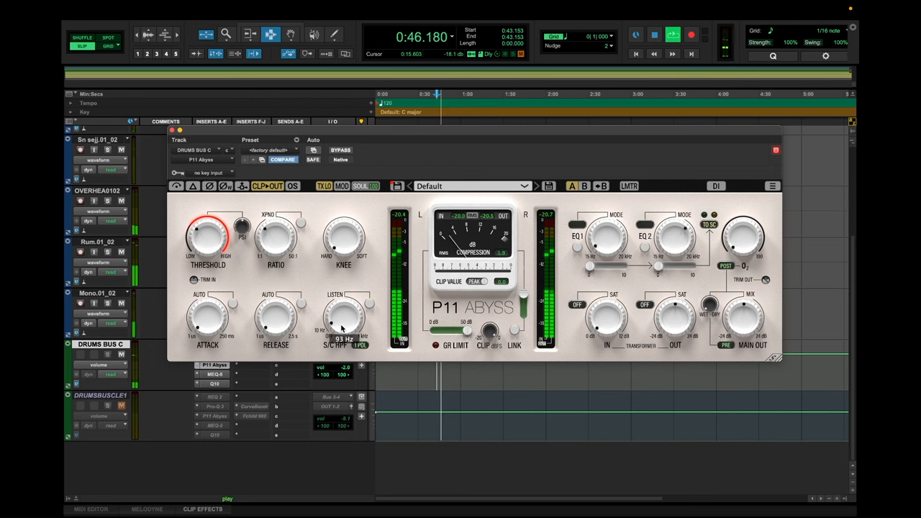
{"action": "left_click_drag", "start_coordinate": [344, 319], "coordinate": [348, 310]}
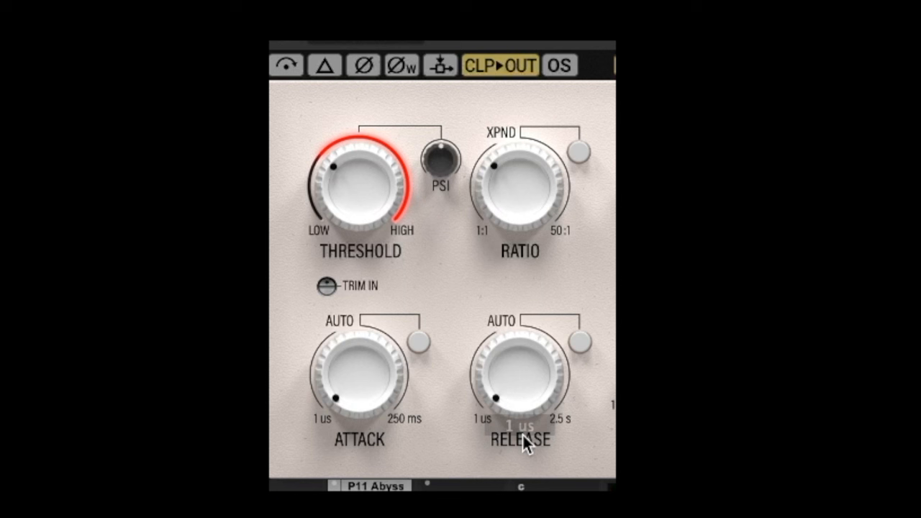
Step: Enter an exact release time of 30 ms on the drum bus compressor
{"action": "double_click", "coordinate": [521, 421]}
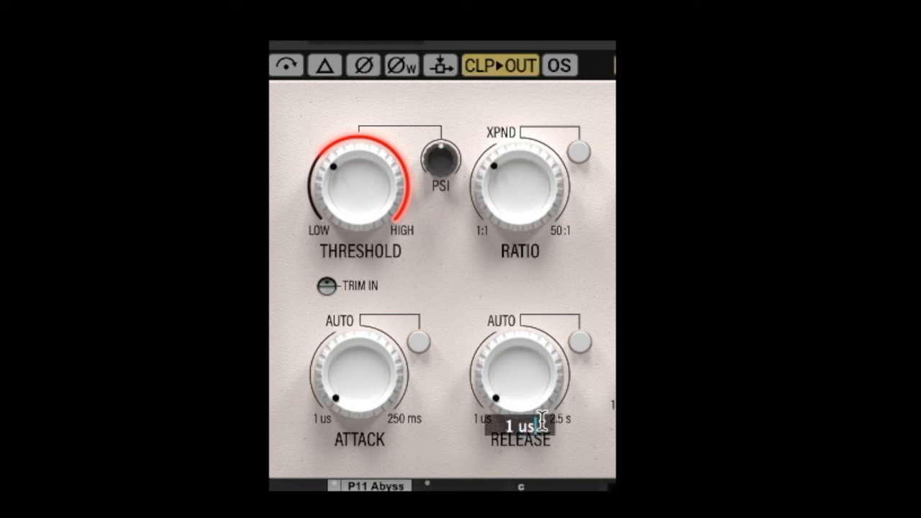
{"action": "type", "text": "30.0"}
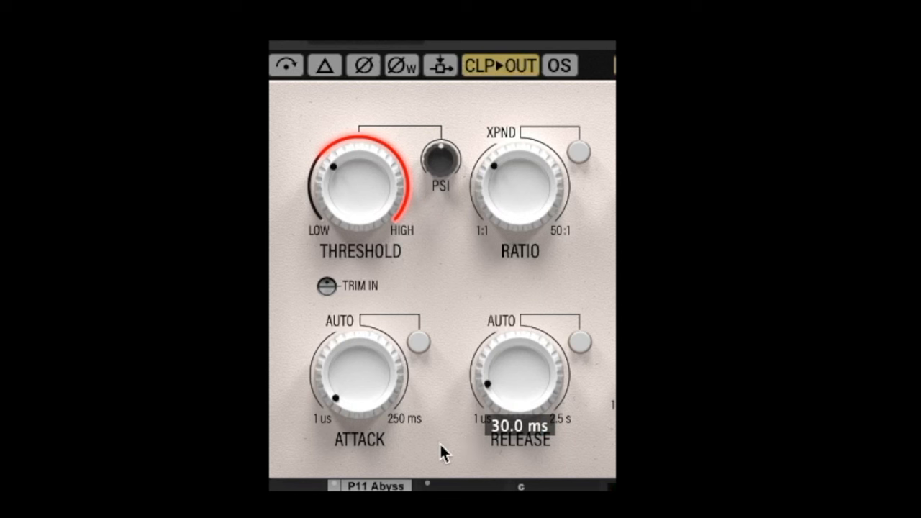
{"action": "mouse_move", "coordinate": [359, 429]}
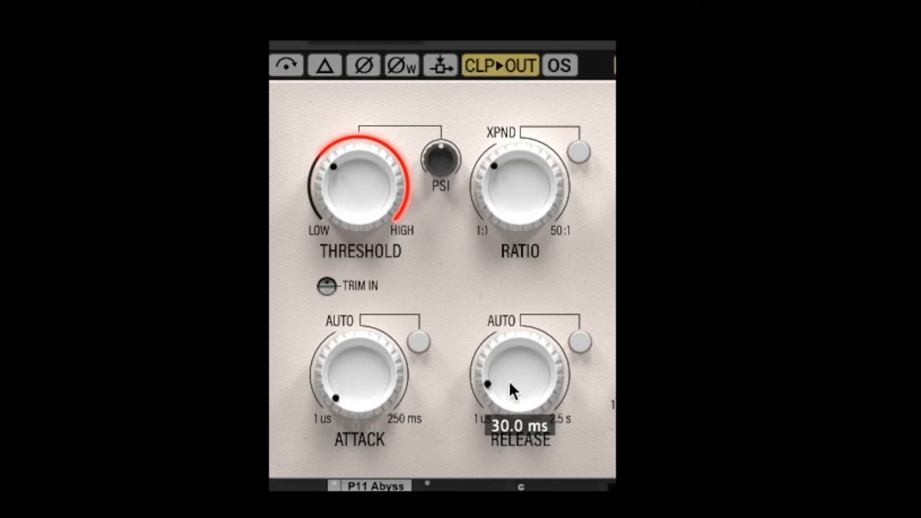
{"action": "mouse_move", "coordinate": [440, 459]}
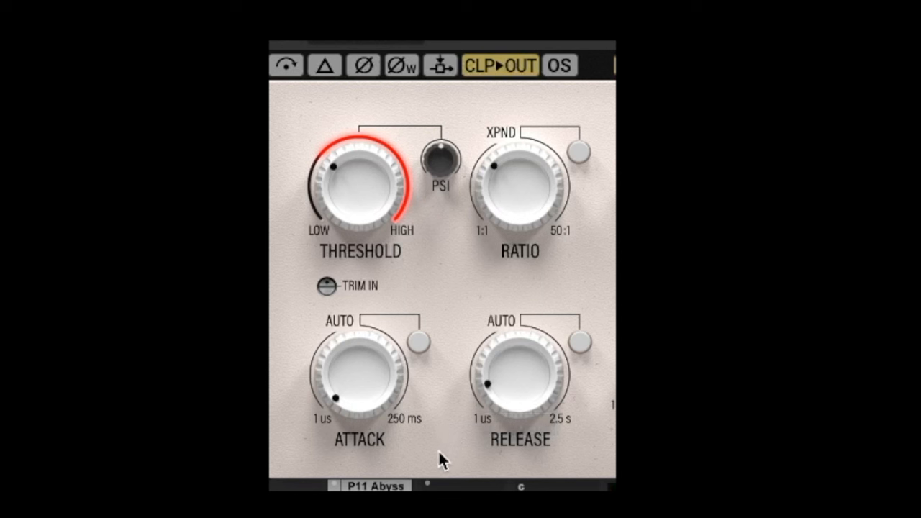
{"action": "mouse_move", "coordinate": [529, 417]}
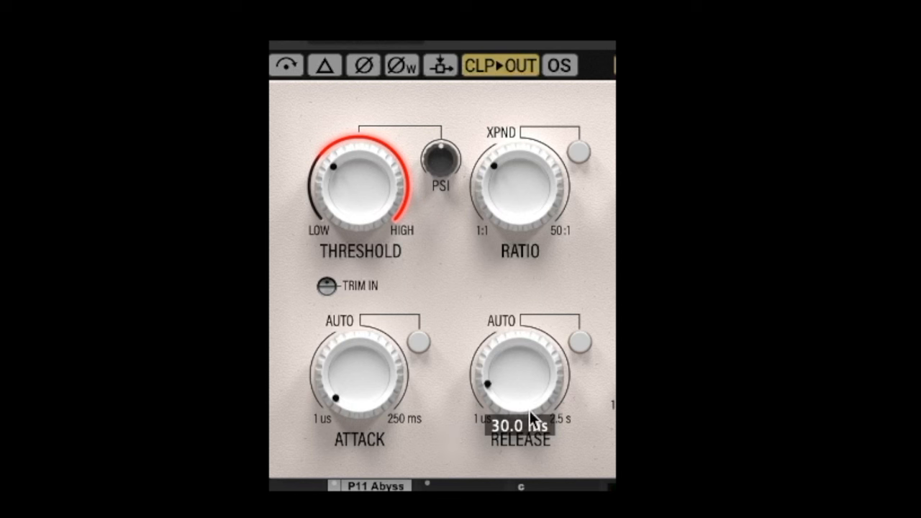
{"action": "mouse_move", "coordinate": [441, 440]}
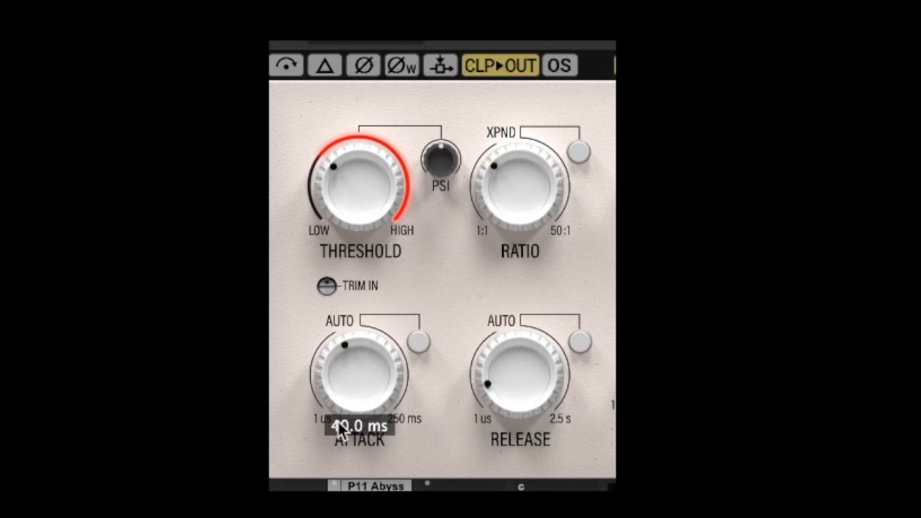
{"action": "mouse_move", "coordinate": [461, 468]}
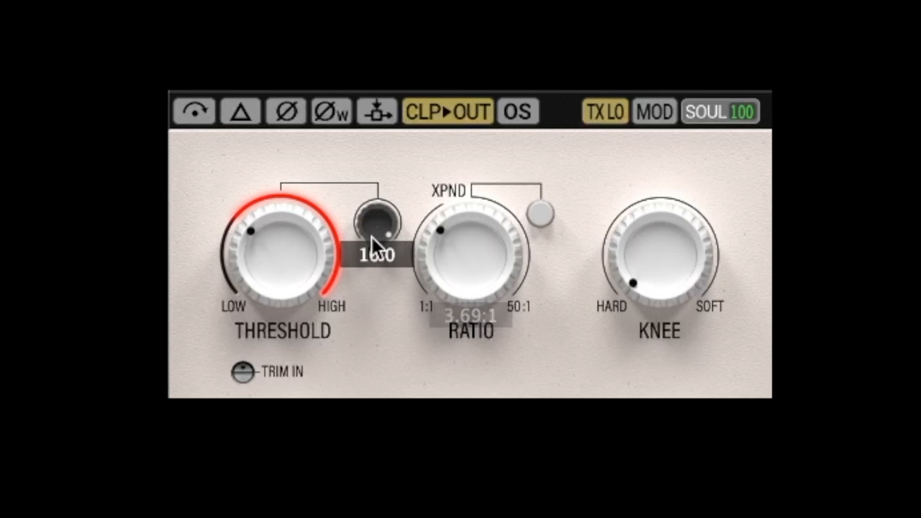
{"action": "mouse_move", "coordinate": [381, 324]}
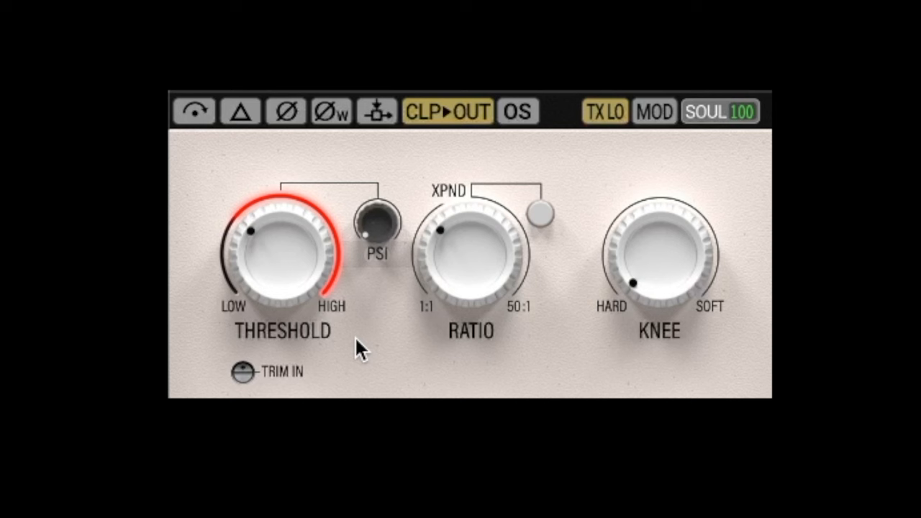
{"action": "mouse_move", "coordinate": [405, 256]}
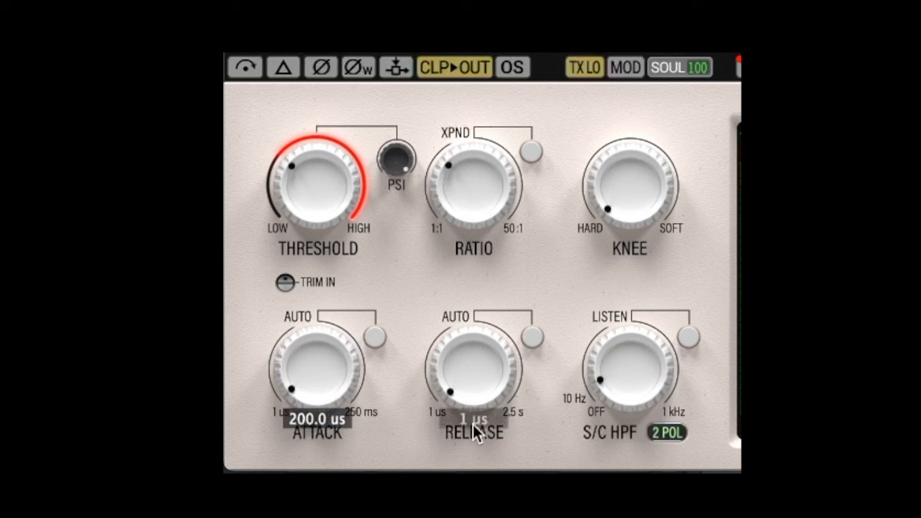
Step: Select the Release readout to enter a new release time
{"action": "double_click", "coordinate": [472, 421]}
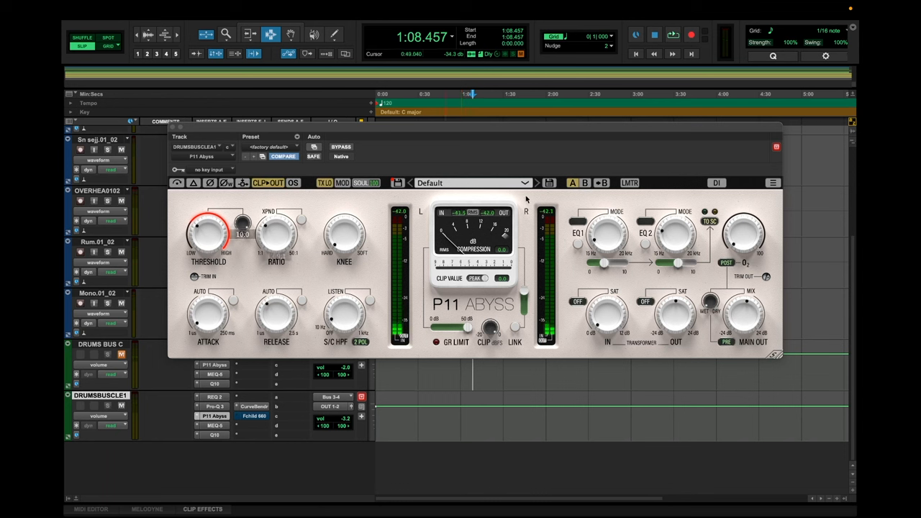
Step: Set the release time to 500 ms and start playback to audition it
{"action": "left_click_drag", "start_coordinate": [209, 230], "coordinate": [238, 244]}
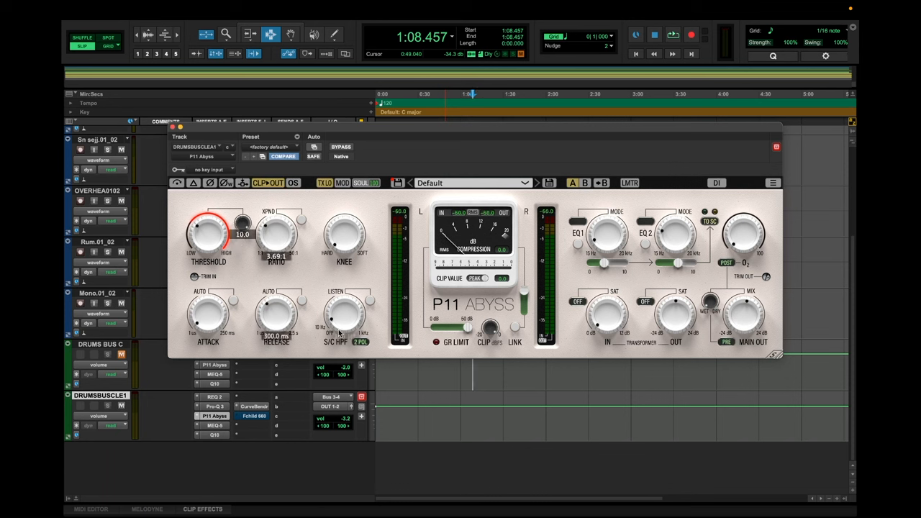
{"action": "left_click", "coordinate": [670, 35]}
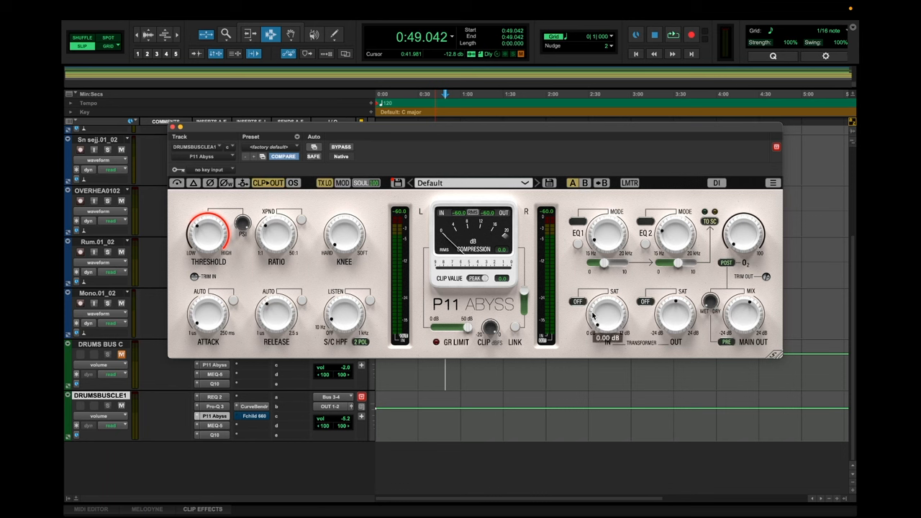
Step: Drive the Transformer IN saturation to about 11.88 dB and audition it on the drums
{"action": "left_click_drag", "start_coordinate": [608, 316], "coordinate": [612, 302]}
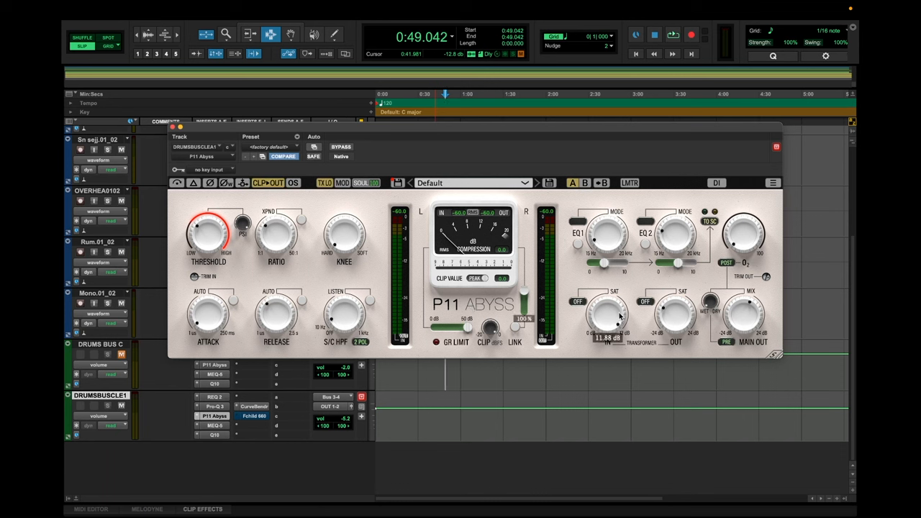
{"action": "left_click", "coordinate": [670, 35]}
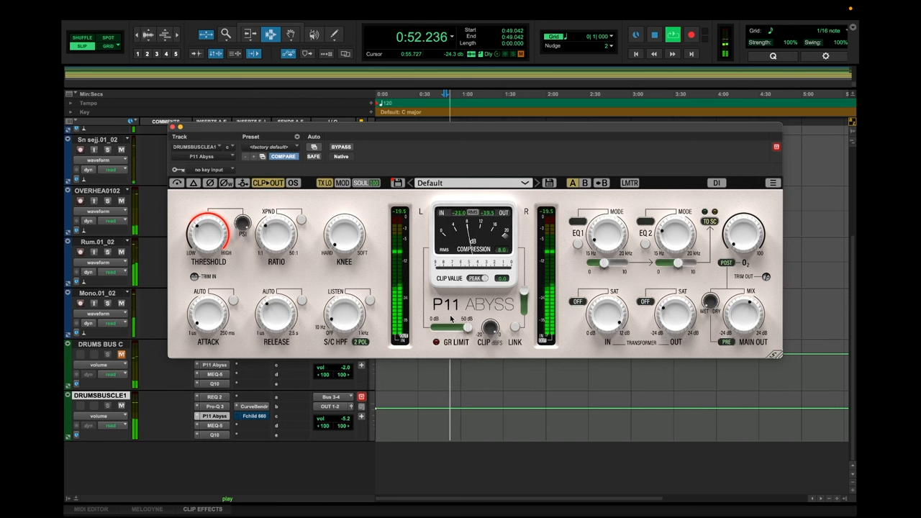
{"action": "left_click_drag", "start_coordinate": [468, 328], "coordinate": [453, 328]}
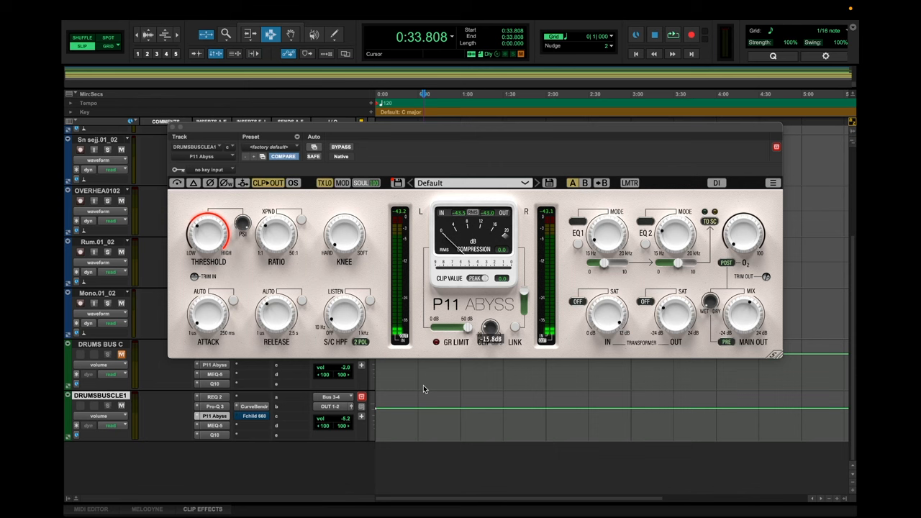
{"action": "left_click", "coordinate": [672, 34]}
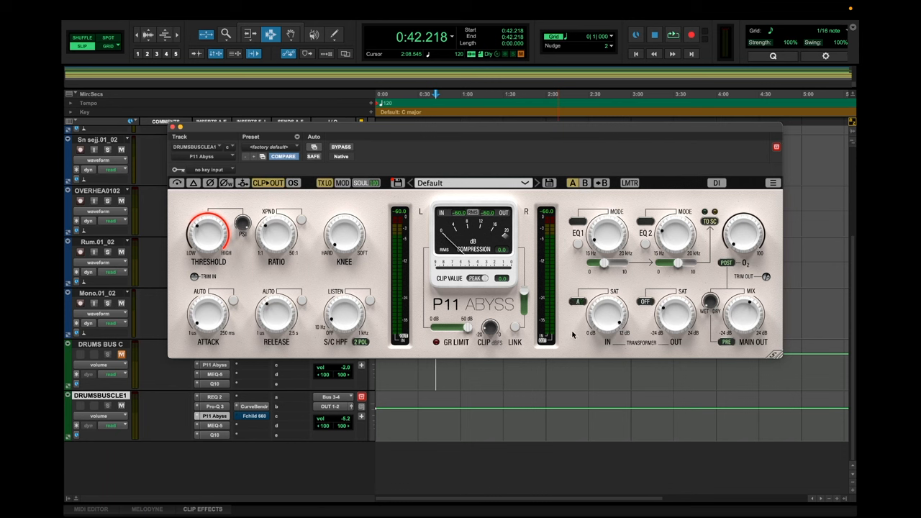
{"action": "mouse_move", "coordinate": [574, 343]}
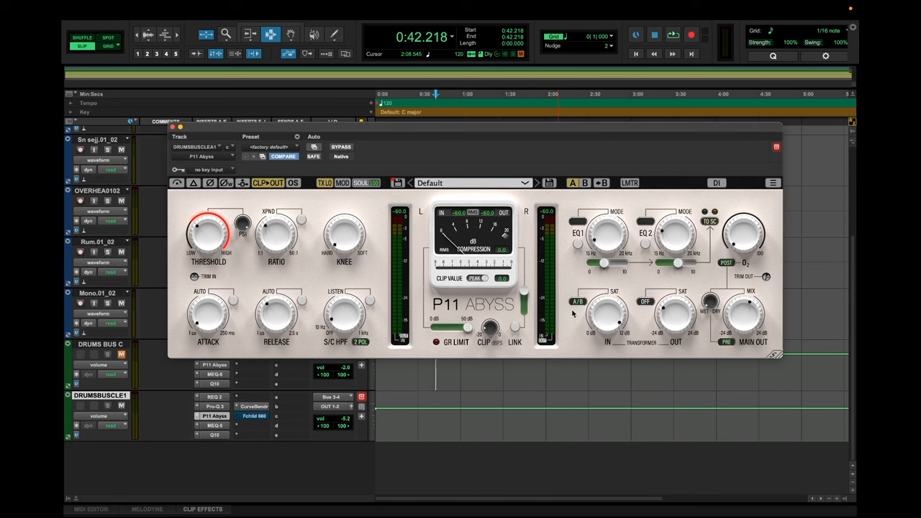
{"action": "mouse_move", "coordinate": [573, 311]}
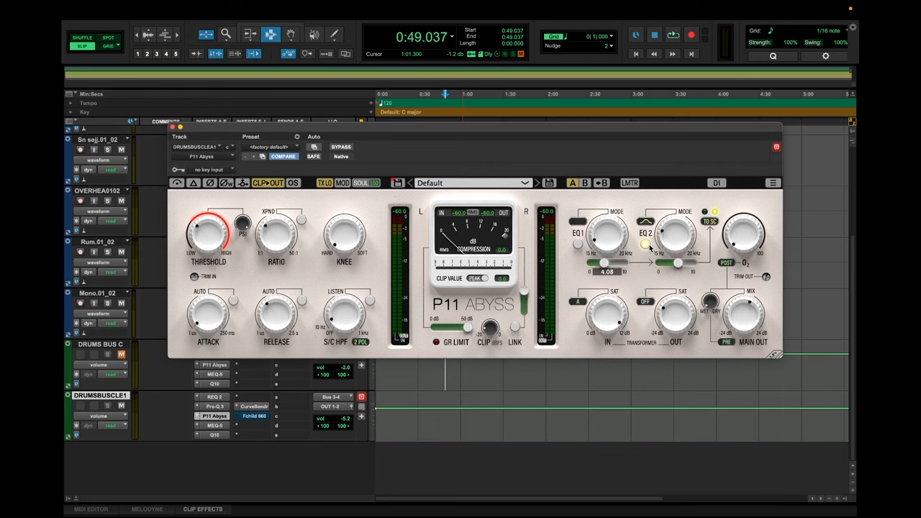
Step: Nudge the EQ 2 control to reshape the second band's tone
{"action": "left_click_drag", "start_coordinate": [677, 231], "coordinate": [675, 223]}
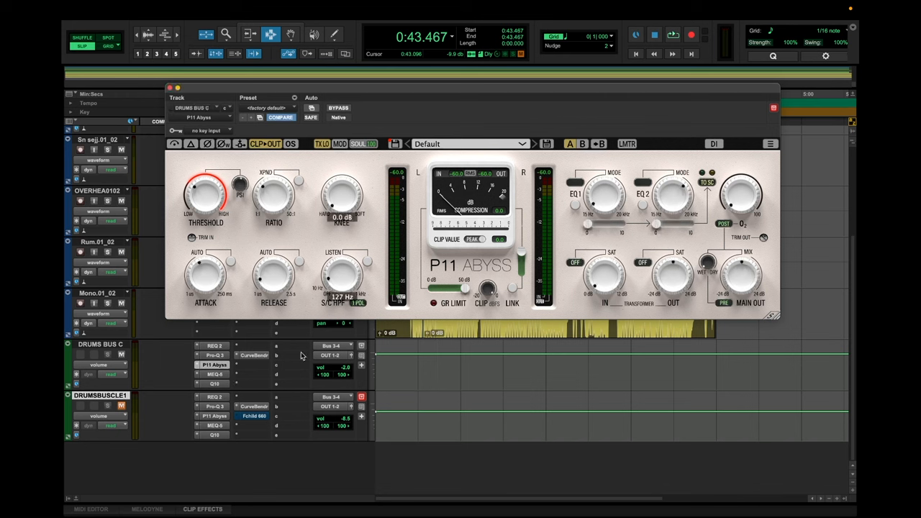
Step: Toggle playback to compare the DRUMS BUS C compressor against the other instance
{"action": "left_click", "coordinate": [670, 34]}
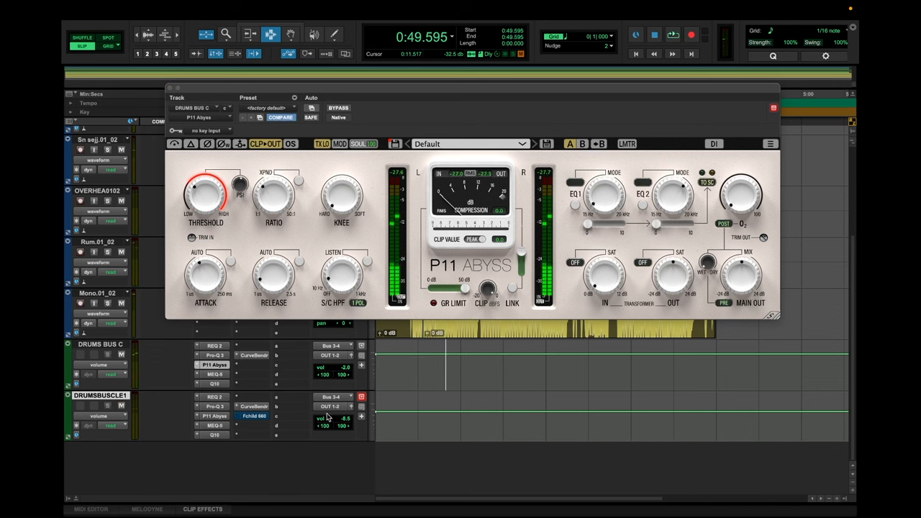
{"action": "left_click", "coordinate": [671, 34]}
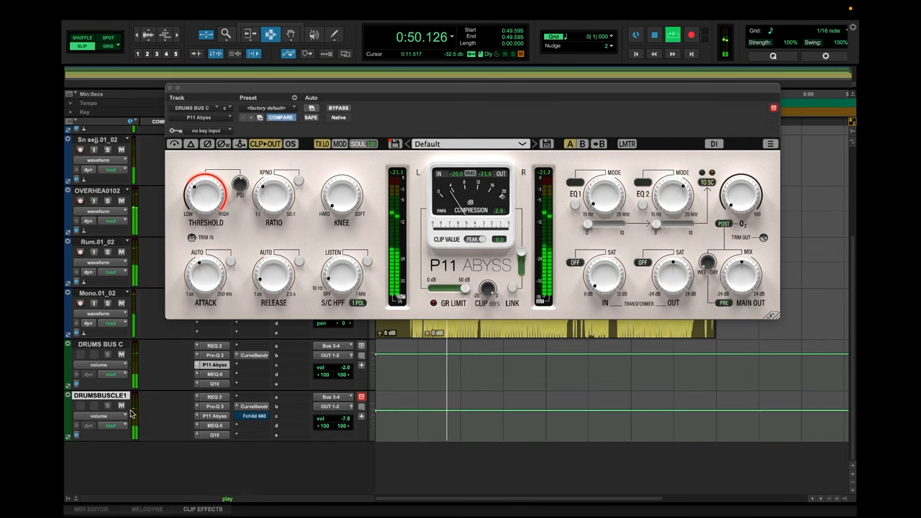